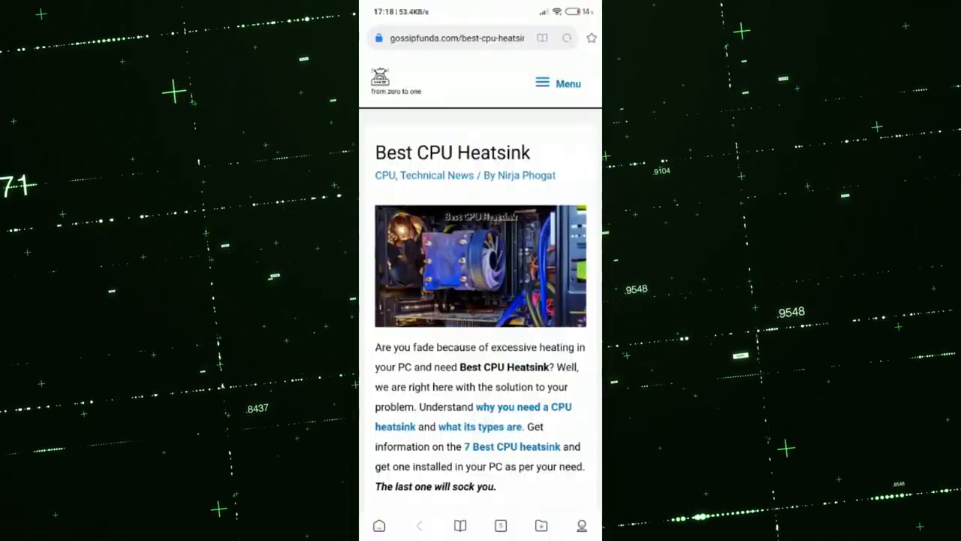
scroll("down", 3)
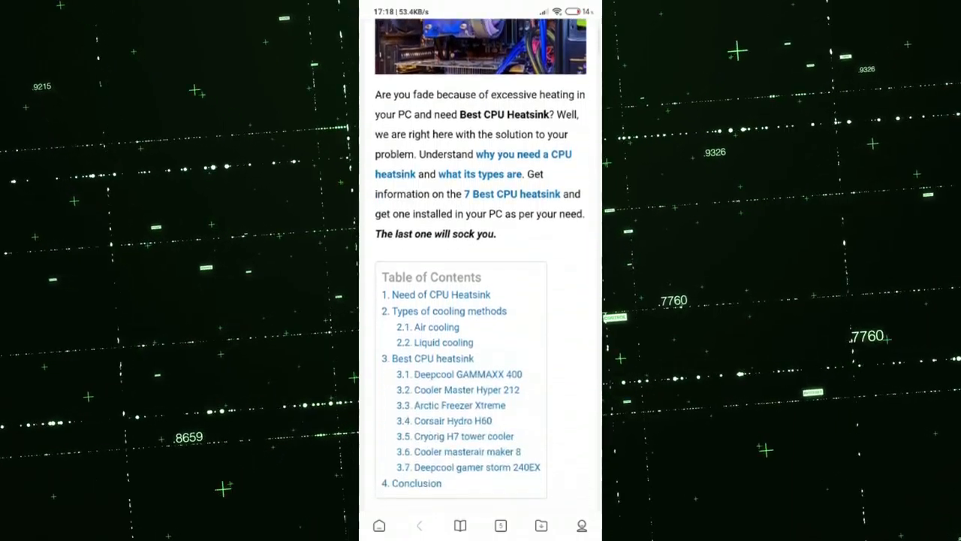
scroll("down", 3)
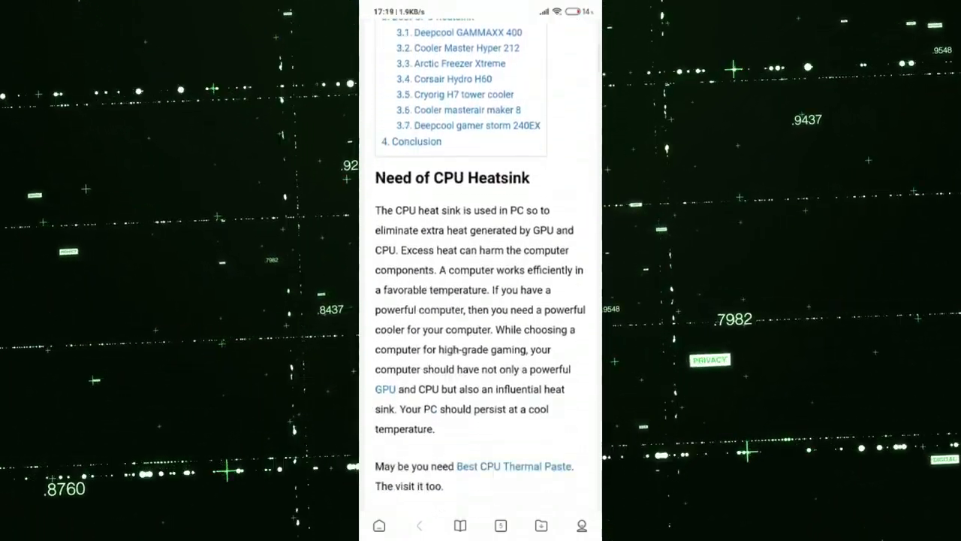
scroll("down", 3)
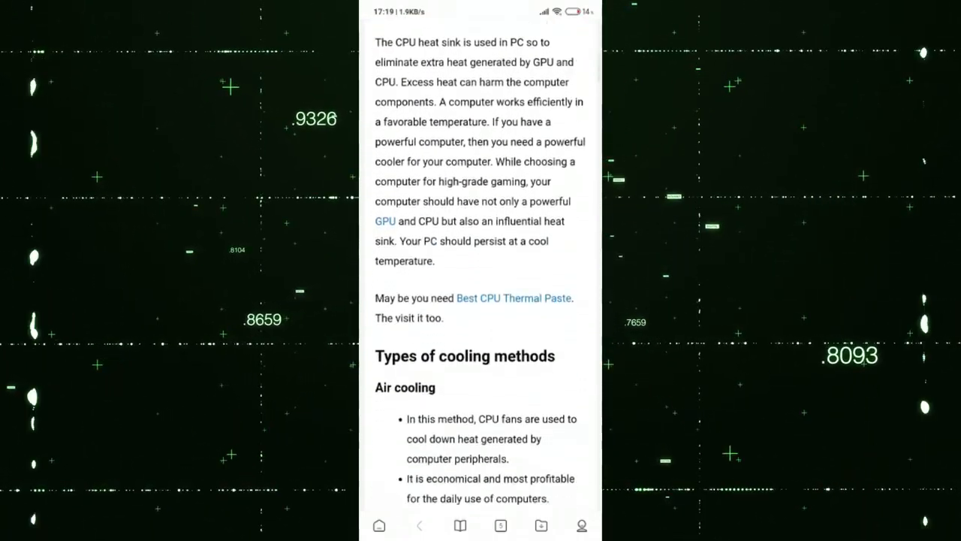
scroll("down", 3)
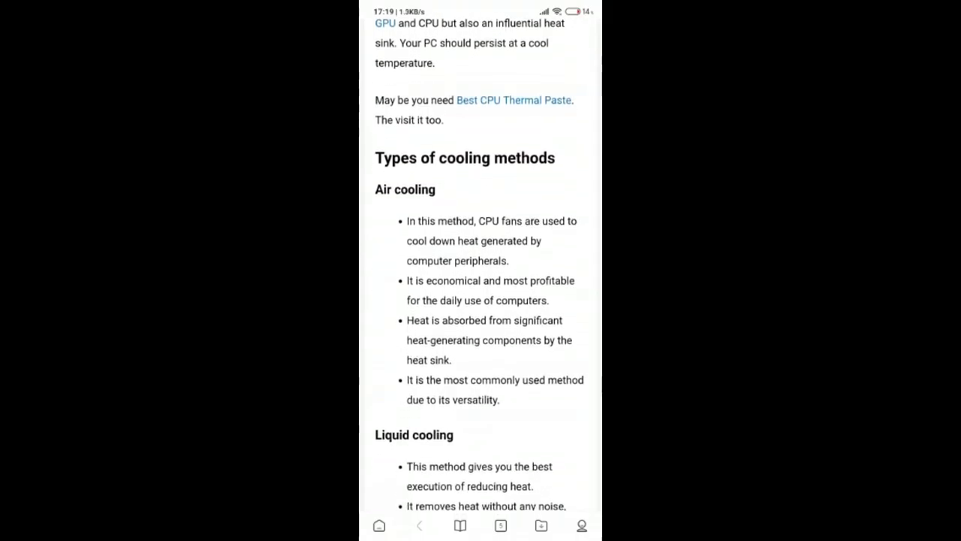
scroll("down", 3)
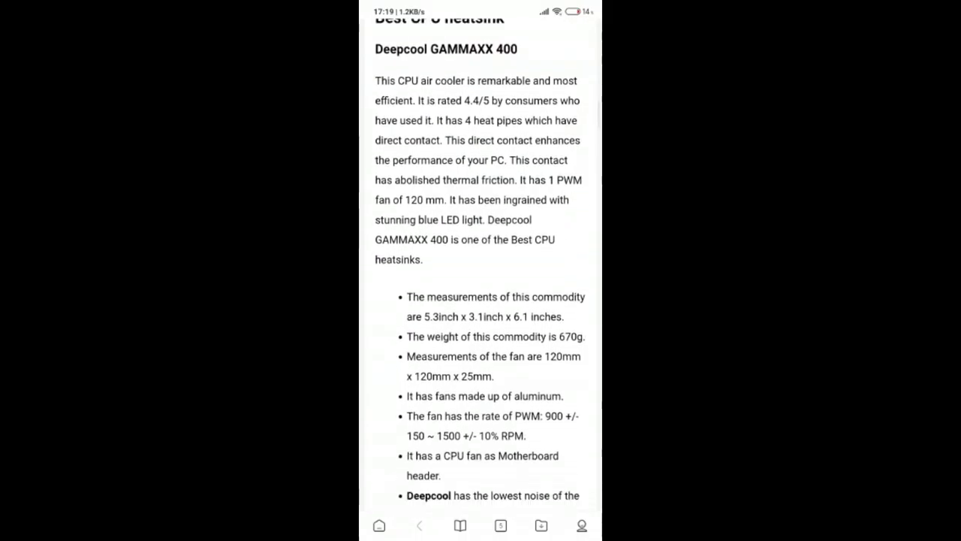
scroll("down", 3)
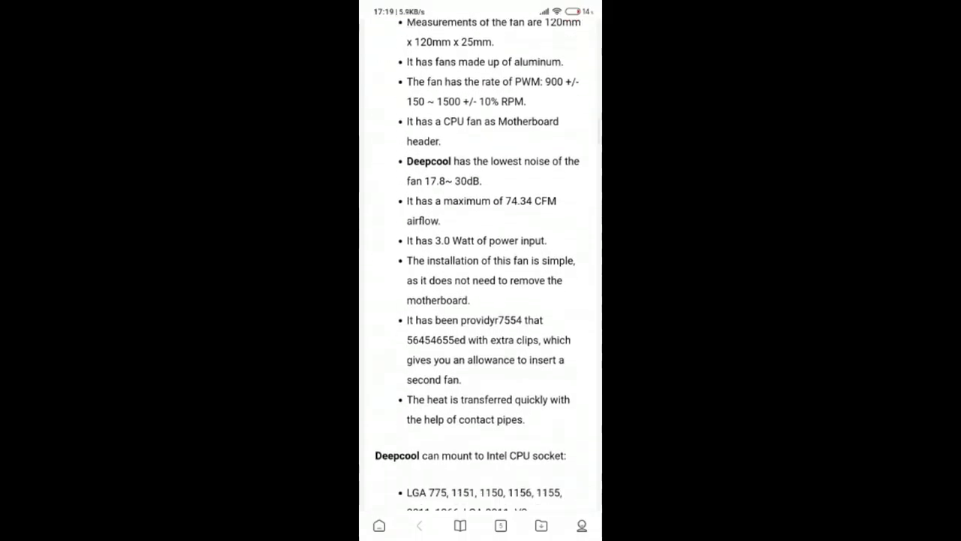
scroll("down", 3)
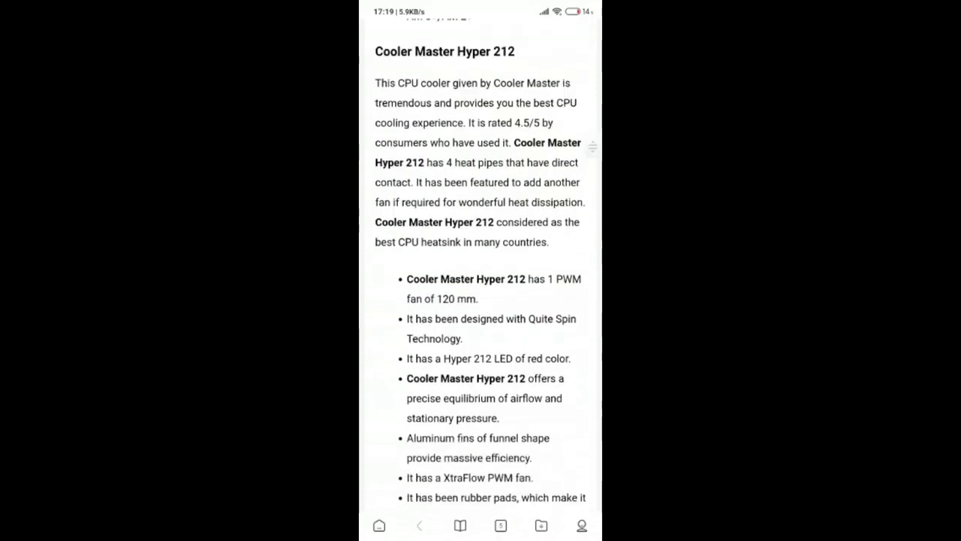